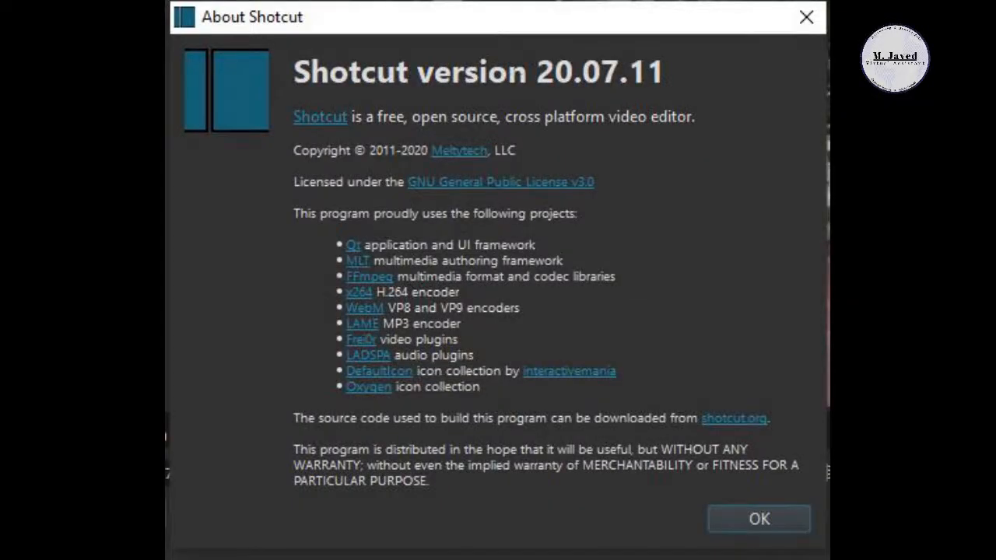
- Close the About Shotcut dialog showing version 20.07.11
{"action": "left_click", "coordinate": [757, 519]}
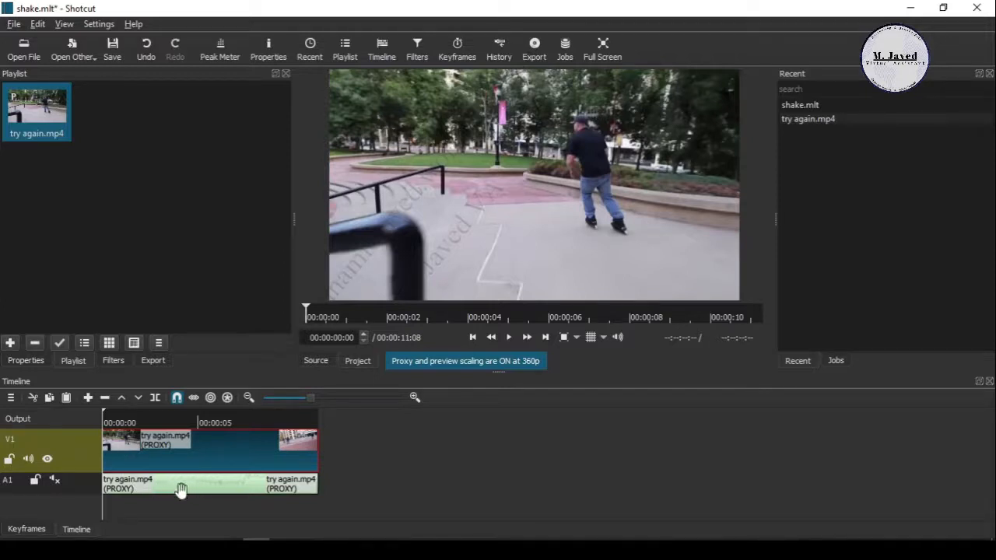
- Select the A1 track and preview the skating clip up to about 8 seconds
{"action": "left_click", "coordinate": [195, 498]}
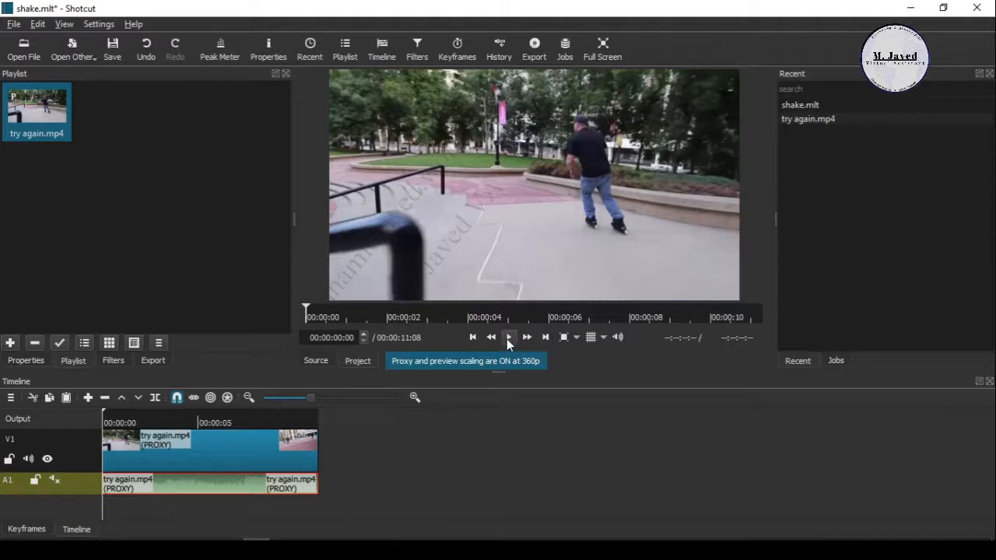
{"action": "left_click", "coordinate": [509, 336]}
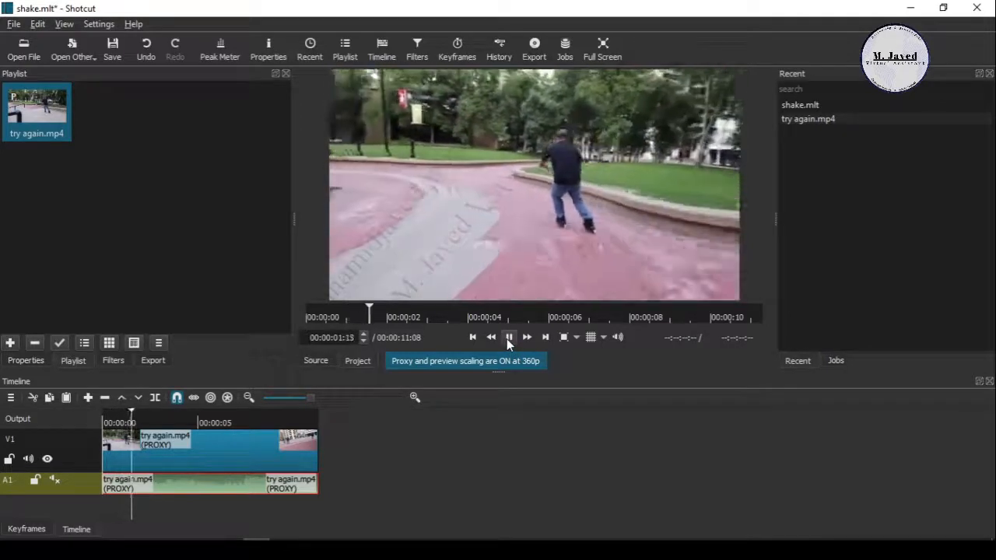
{"action": "left_click", "coordinate": [509, 337]}
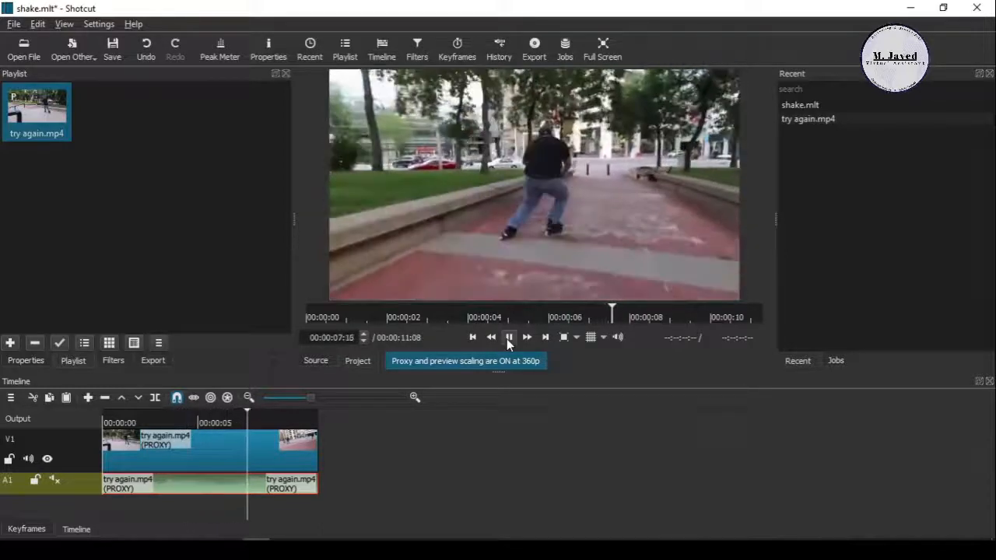
{"action": "left_click", "coordinate": [509, 336]}
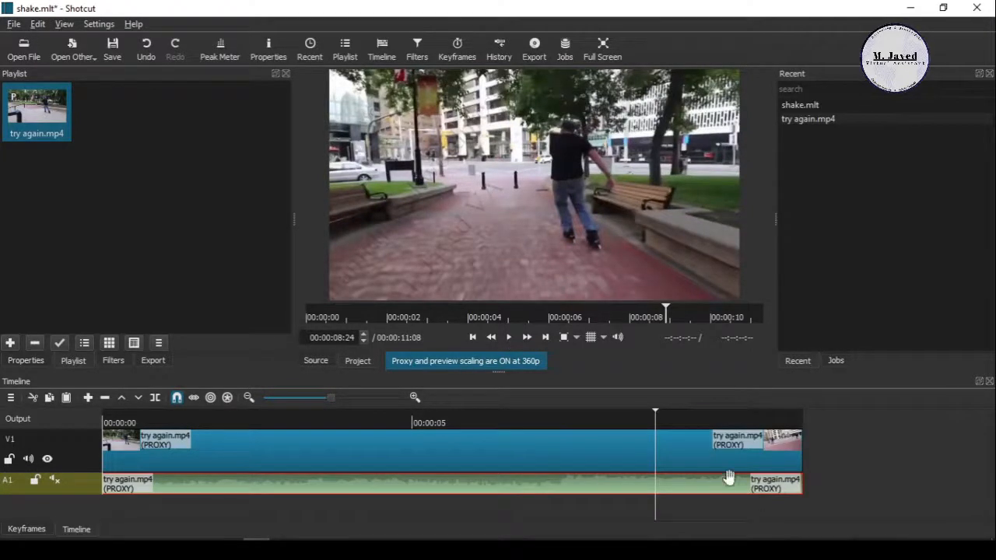
- Place the playhead at the landing moment, around 7 seconds
{"action": "left_click", "coordinate": [561, 422]}
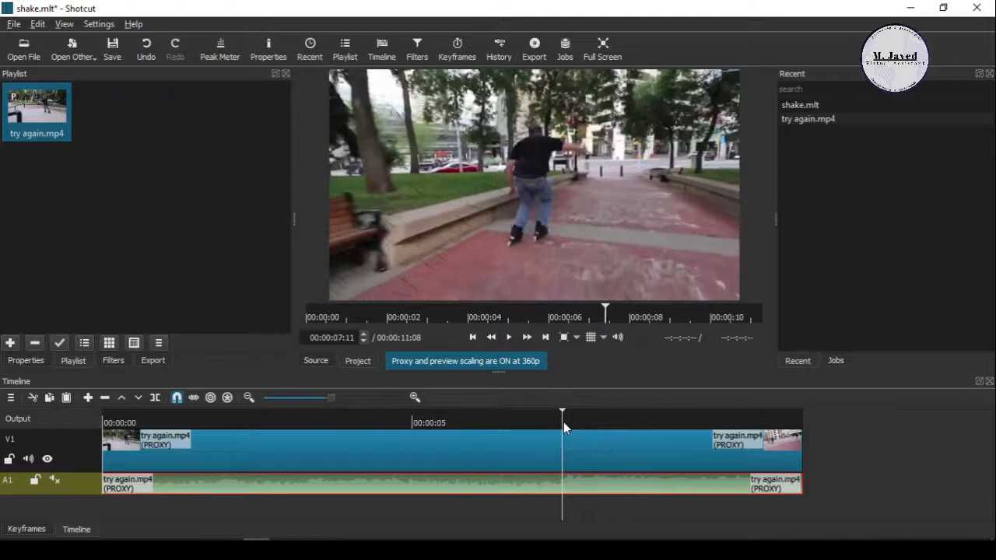
{"action": "mouse_move", "coordinate": [544, 304]}
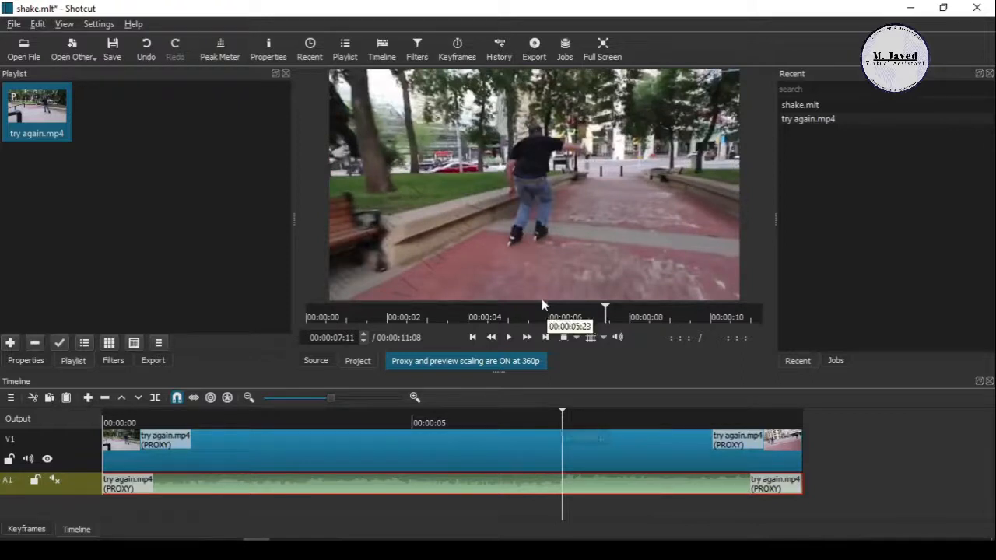
{"action": "mouse_move", "coordinate": [572, 459]}
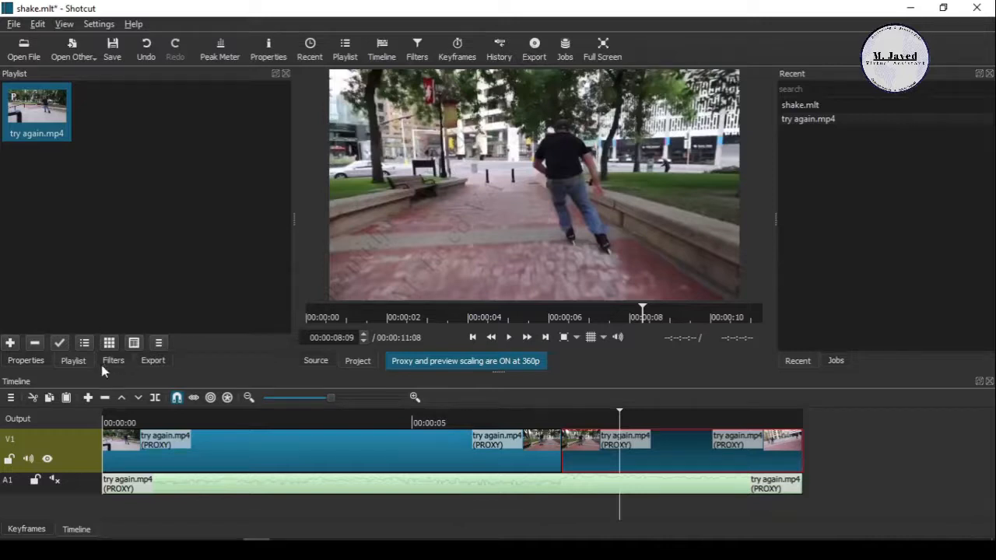
- Give the later clip piece a Size and Position filter with the Shake 1 Second - Scaled preset
{"action": "left_click", "coordinate": [113, 360]}
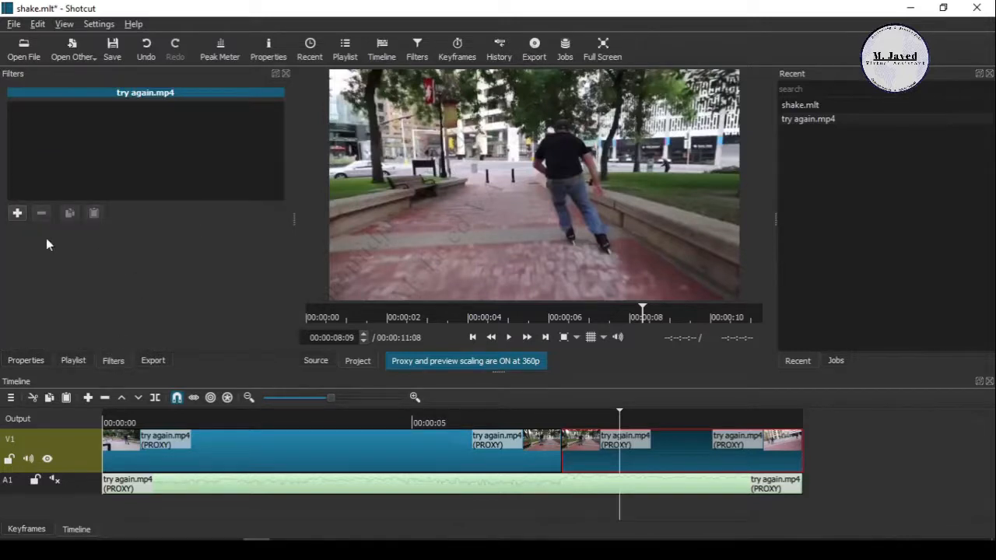
{"action": "left_click", "coordinate": [17, 213]}
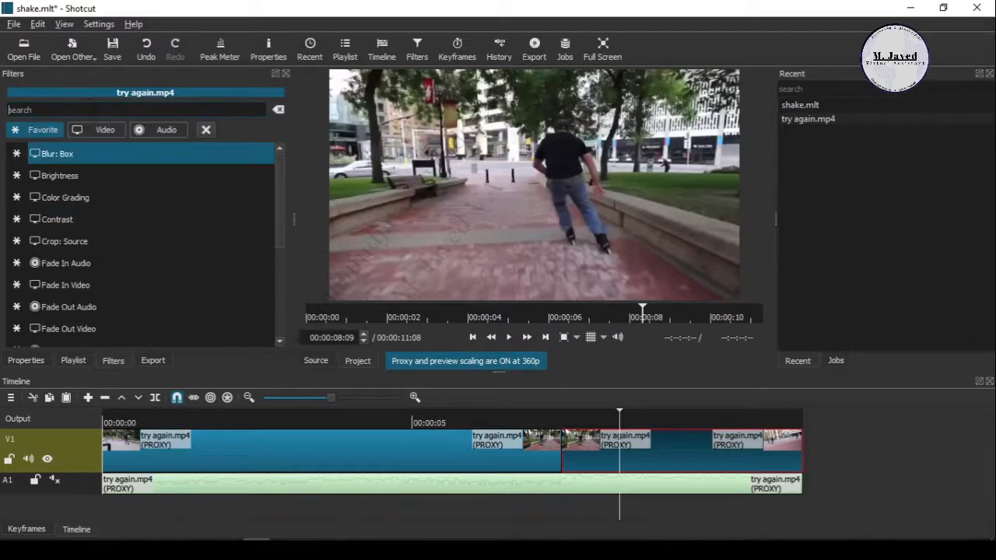
{"action": "type", "text": "s"}
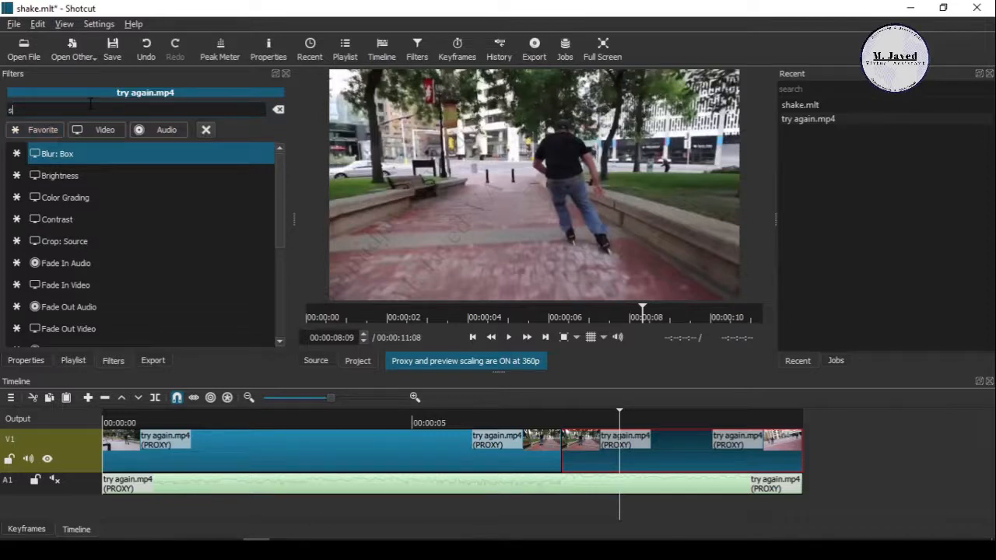
{"action": "type", "text": "ize"}
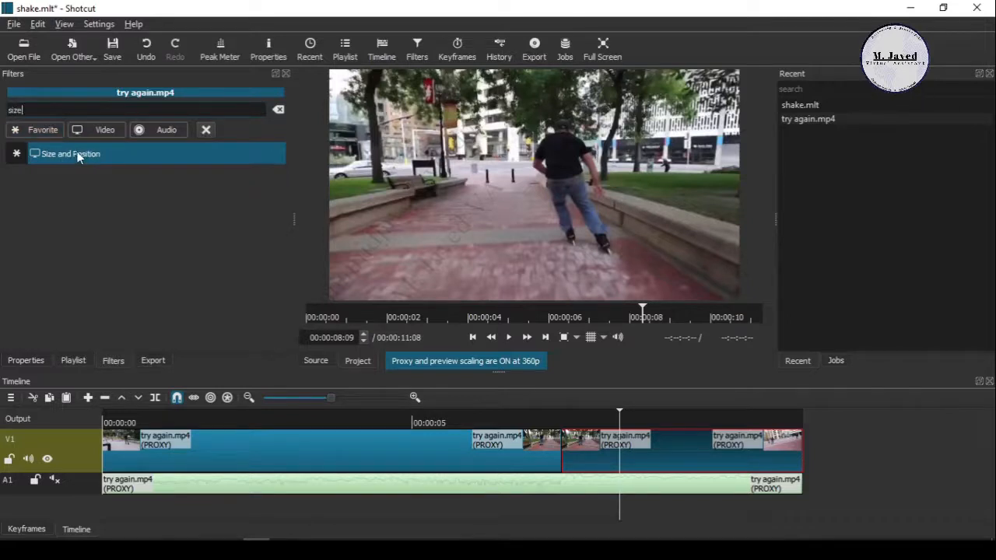
{"action": "left_click", "coordinate": [71, 153]}
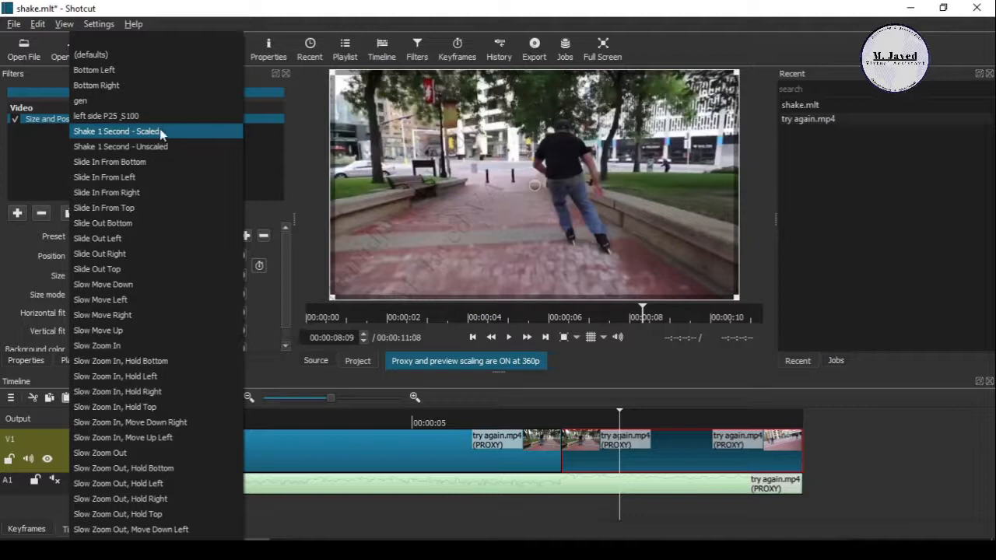
{"action": "left_click", "coordinate": [116, 131]}
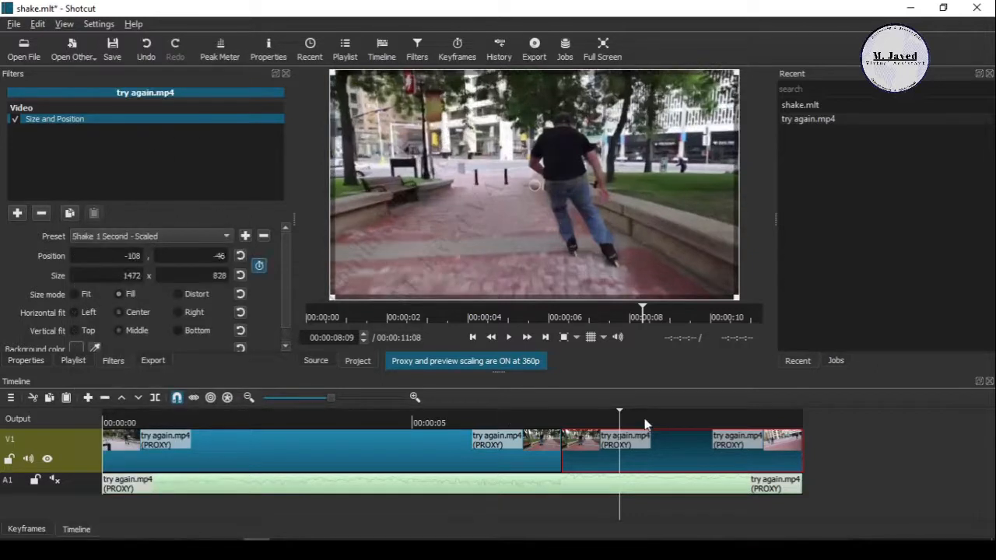
{"action": "left_click_drag", "start_coordinate": [646, 410], "coordinate": [606, 410]}
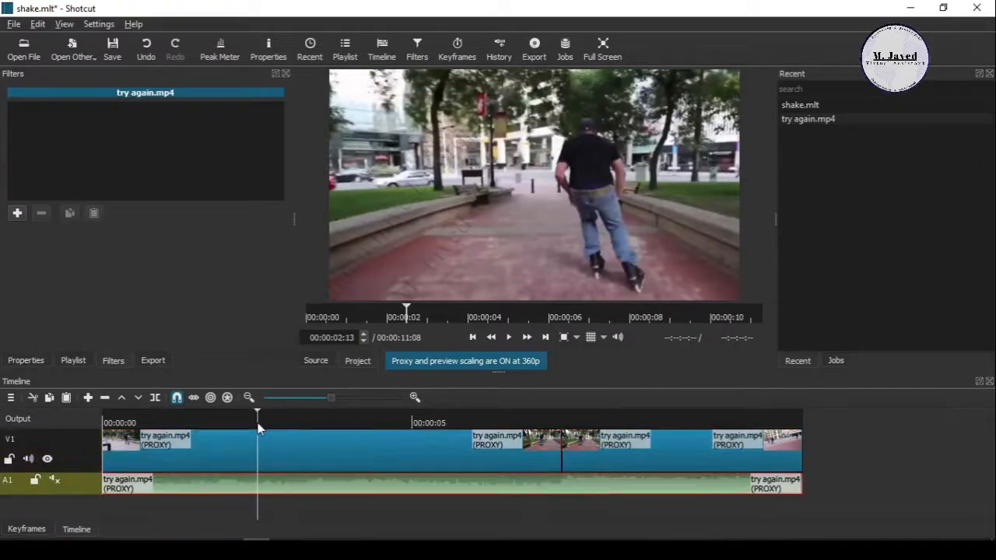
{"action": "left_click", "coordinate": [508, 336]}
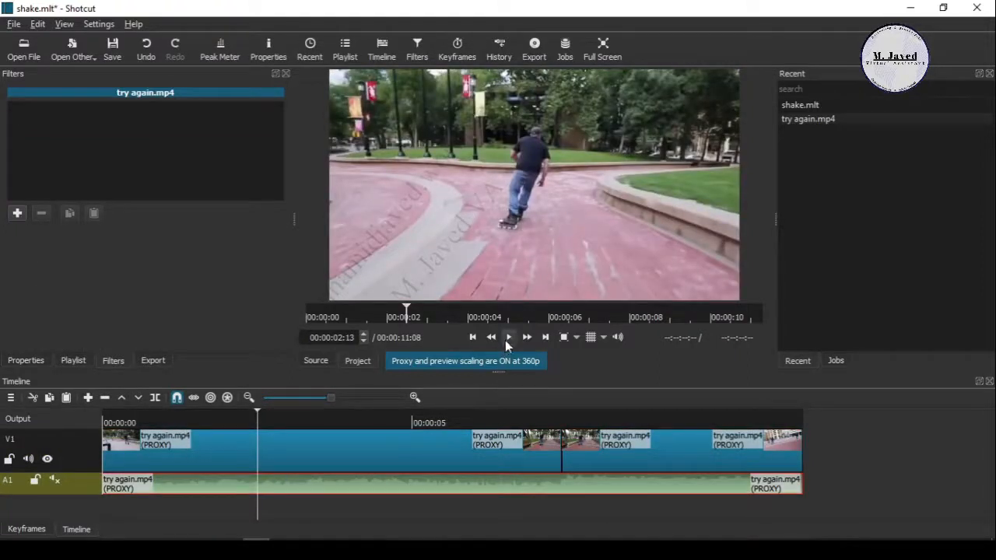
{"action": "left_click", "coordinate": [509, 336]}
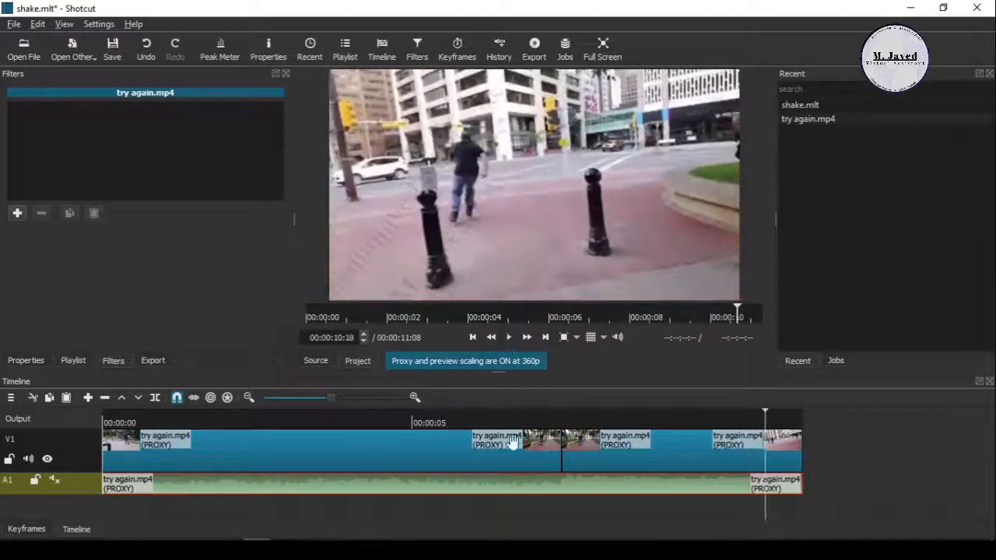
{"action": "mouse_move", "coordinate": [397, 427]}
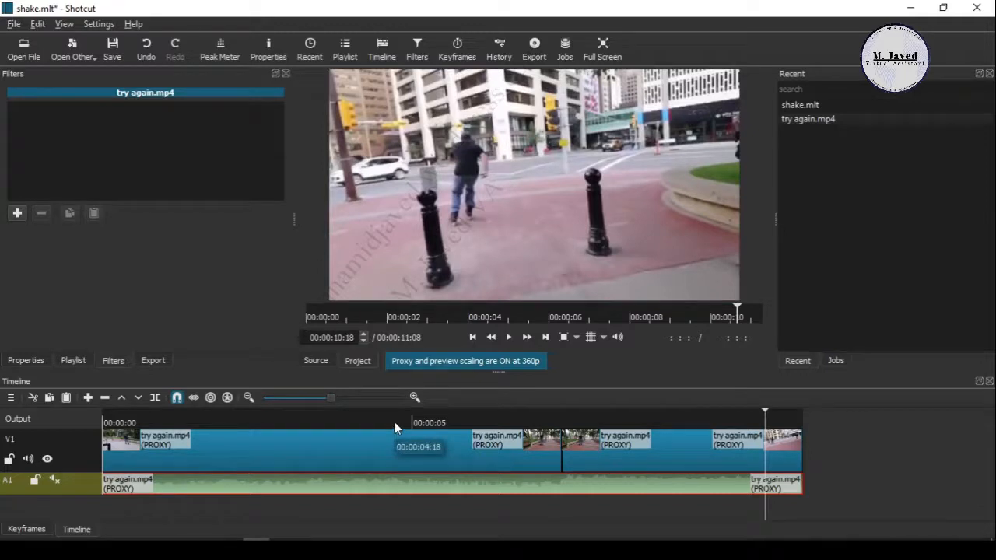
{"action": "mouse_move", "coordinate": [251, 427]}
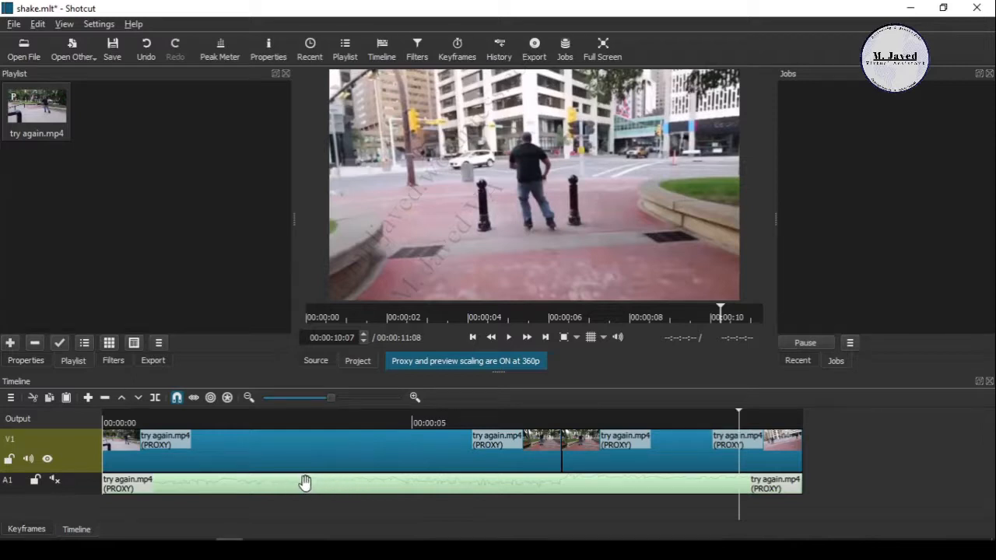
{"action": "mouse_move", "coordinate": [94, 501]}
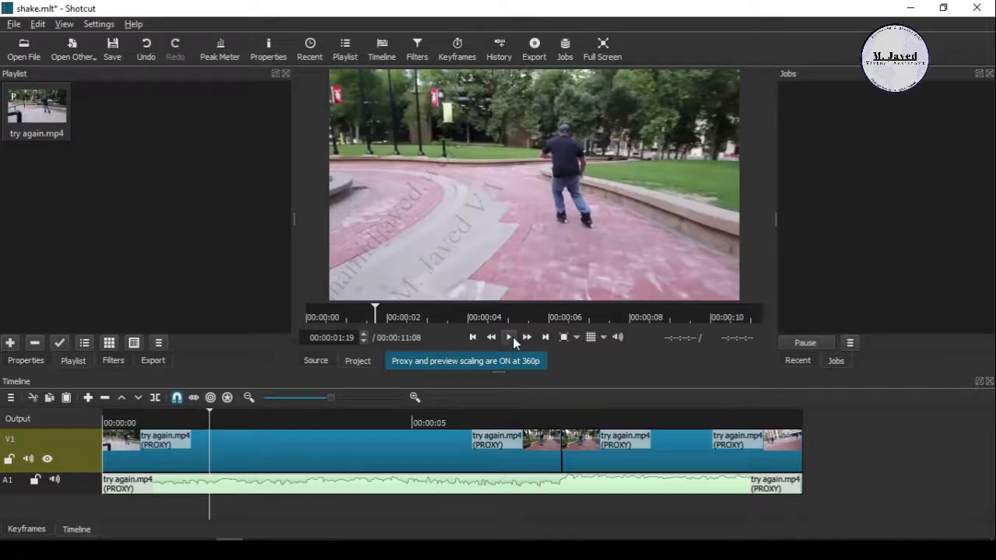
- Play the edit back with sound, then click the A1 track's mute icon
{"action": "left_click", "coordinate": [508, 336]}
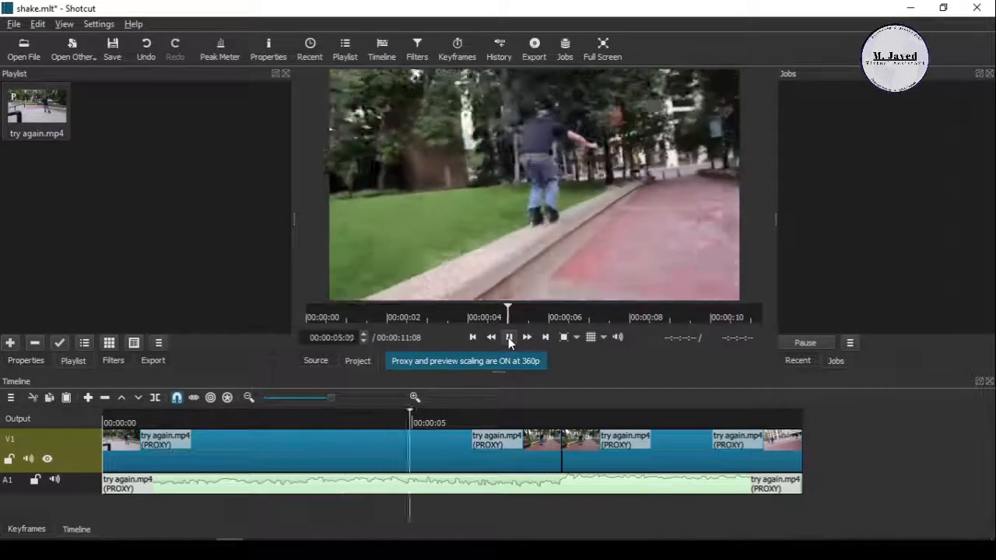
{"action": "left_click", "coordinate": [509, 336]}
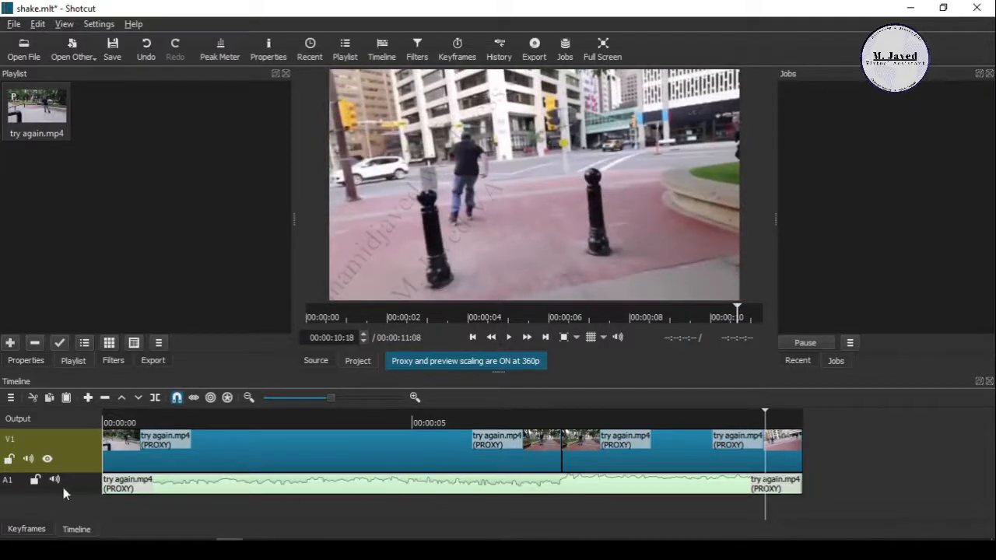
{"action": "left_click", "coordinate": [28, 479]}
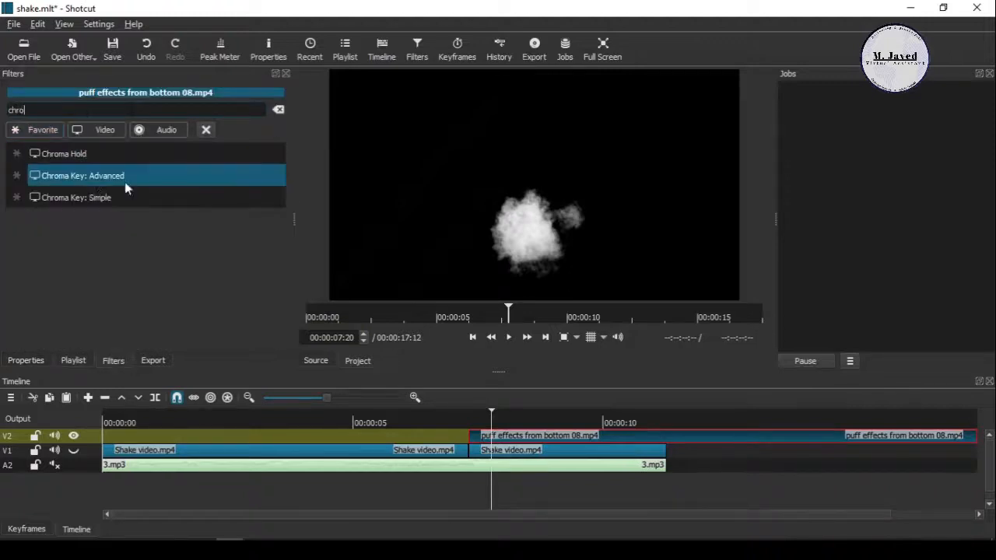
- Add Chroma Key: Advanced to the puff clip, tune its green and blue deltas, and preview
{"action": "double_click", "coordinate": [83, 175]}
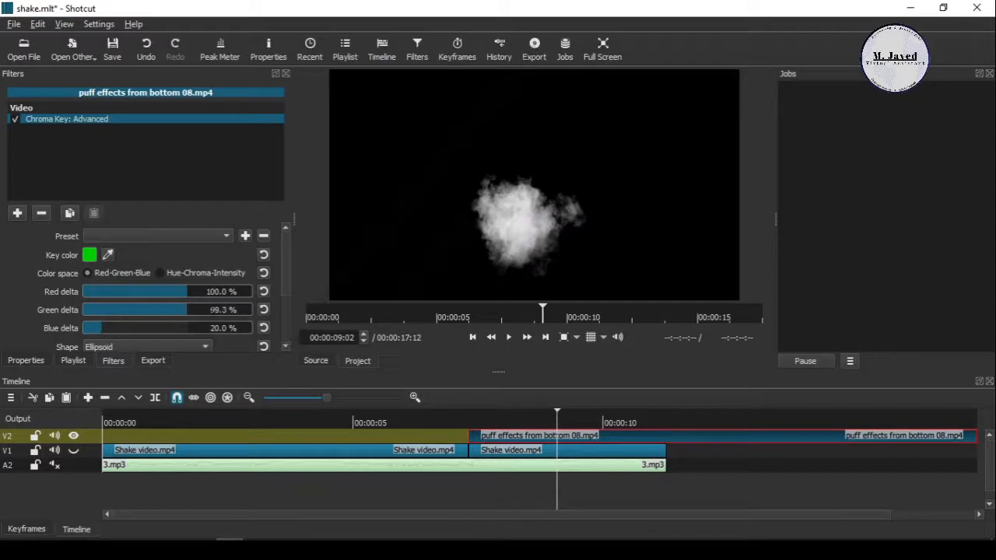
{"action": "left_click_drag", "start_coordinate": [93, 328], "coordinate": [176, 328]}
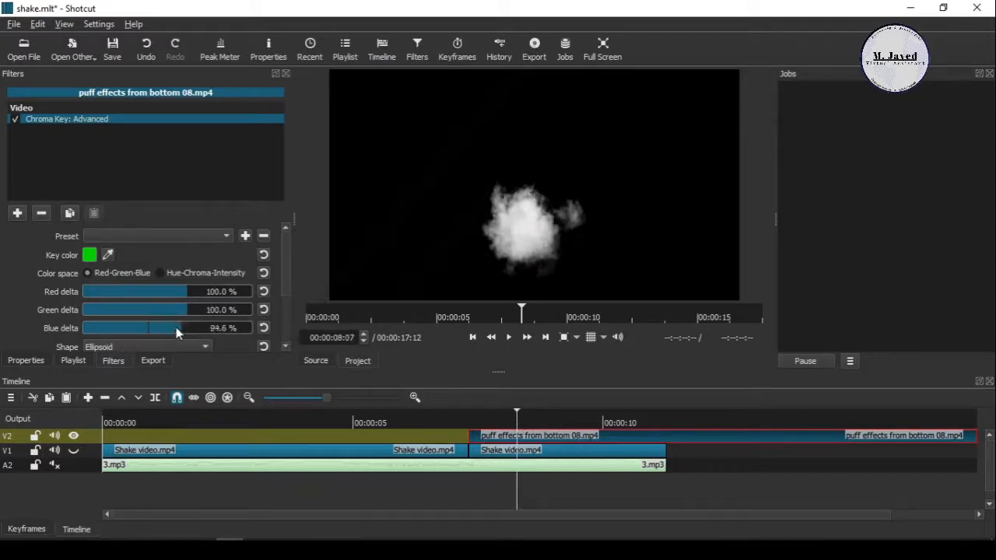
{"action": "left_click_drag", "start_coordinate": [176, 328], "coordinate": [143, 328]}
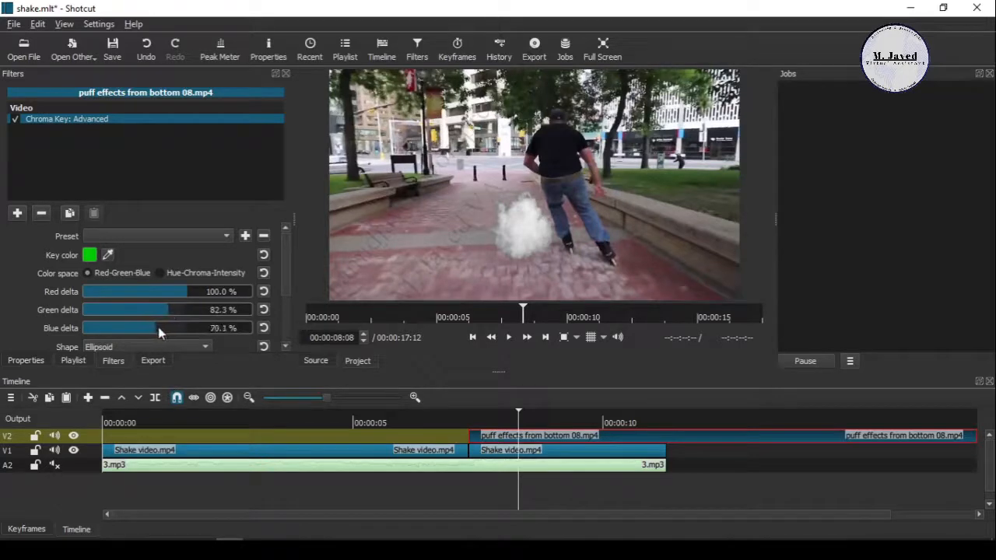
{"action": "left_click_drag", "start_coordinate": [155, 328], "coordinate": [111, 327]}
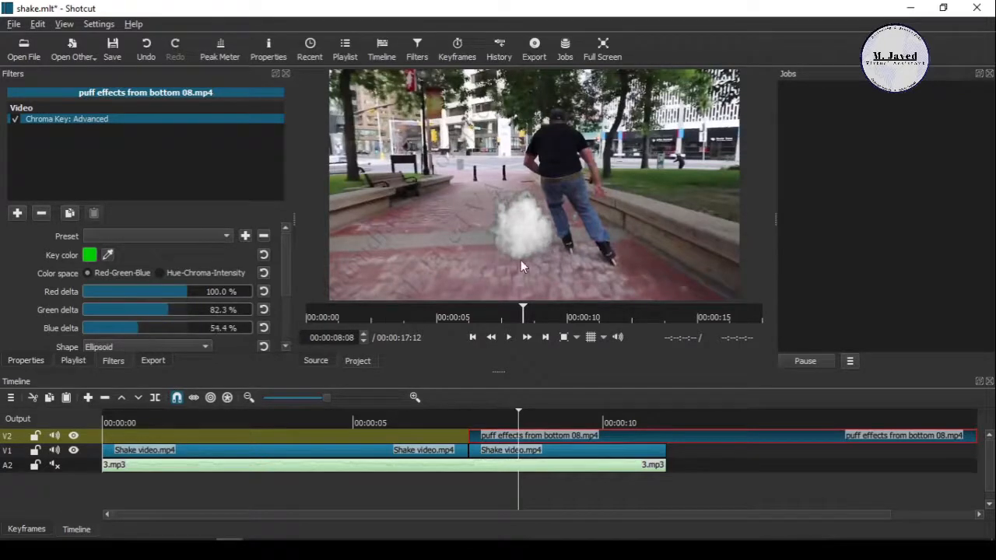
{"action": "left_click", "coordinate": [508, 336]}
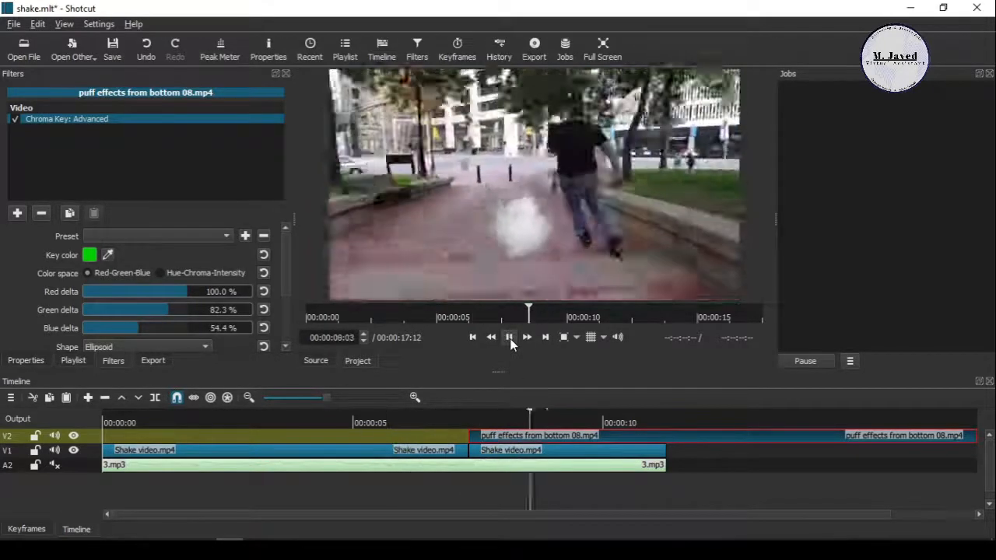
{"action": "left_click", "coordinate": [509, 336]}
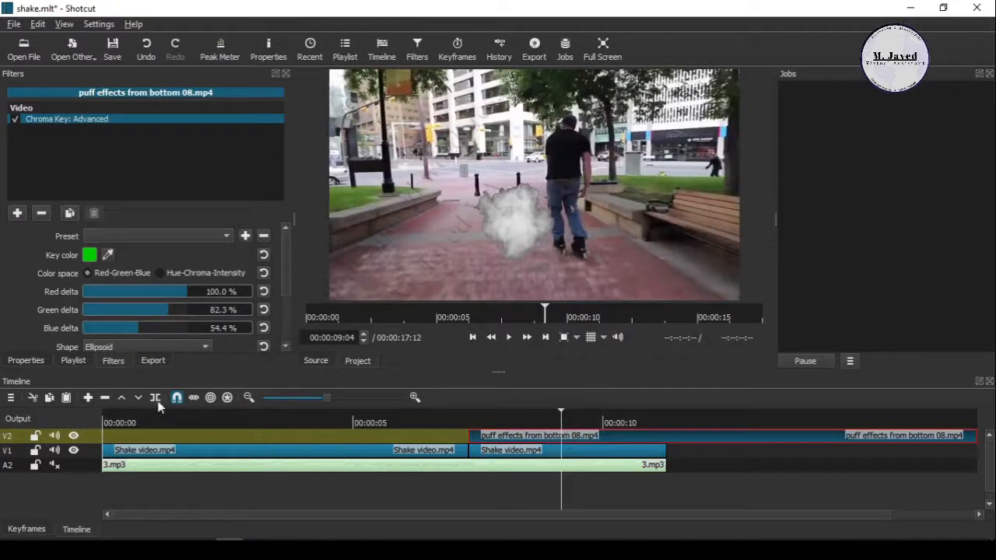
- Trim the V2 smoke puff clip short and select it to view its key settings
{"action": "left_click", "coordinate": [471, 422]}
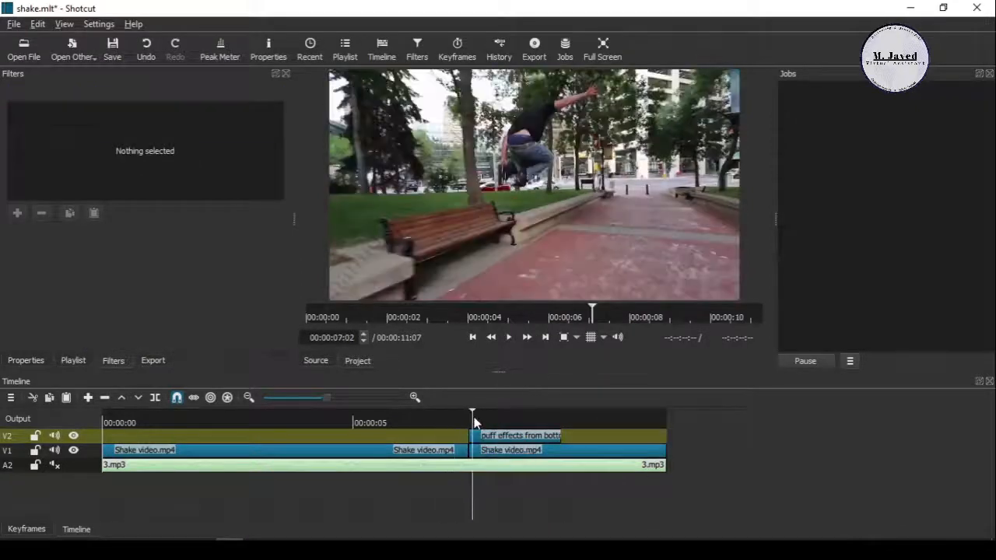
{"action": "left_click", "coordinate": [520, 435]}
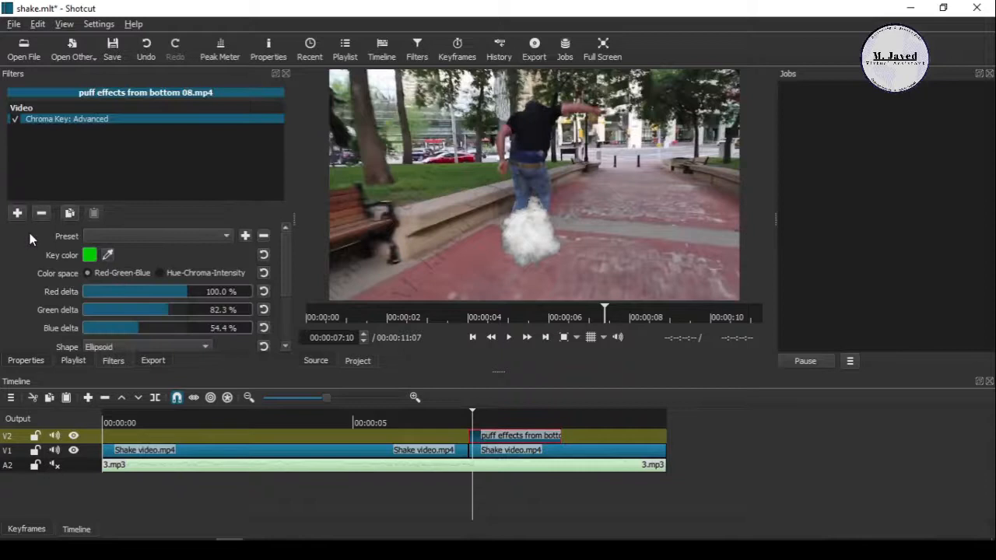